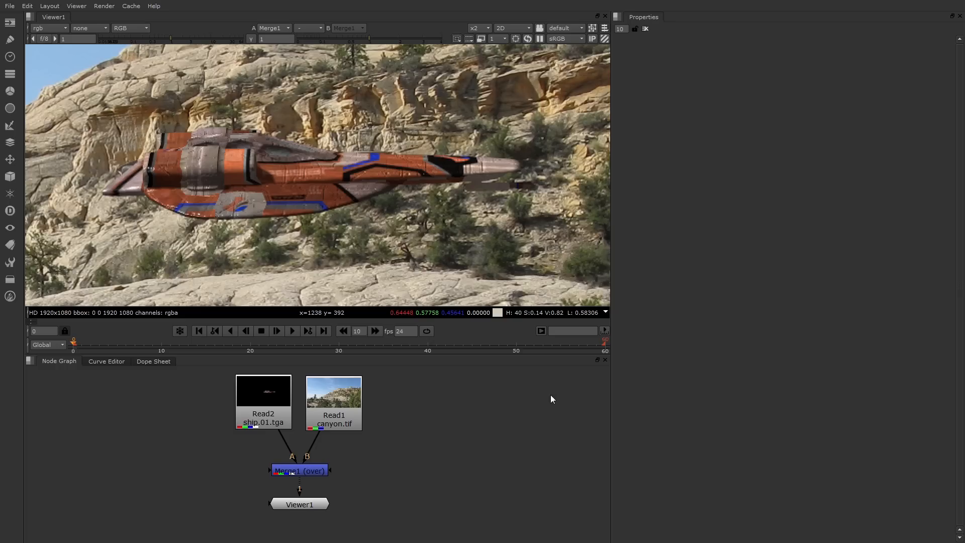
mouse_move(278, 401)
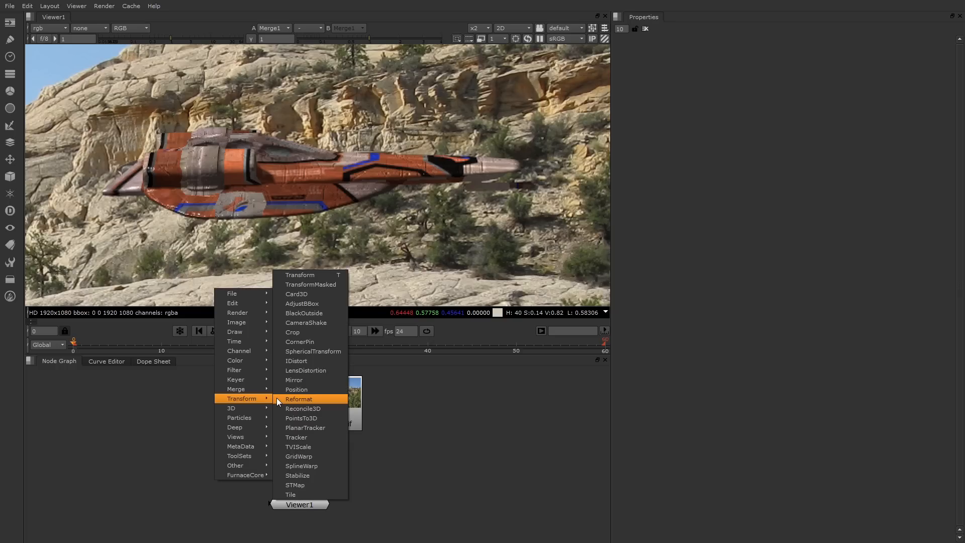
mouse_move(320, 342)
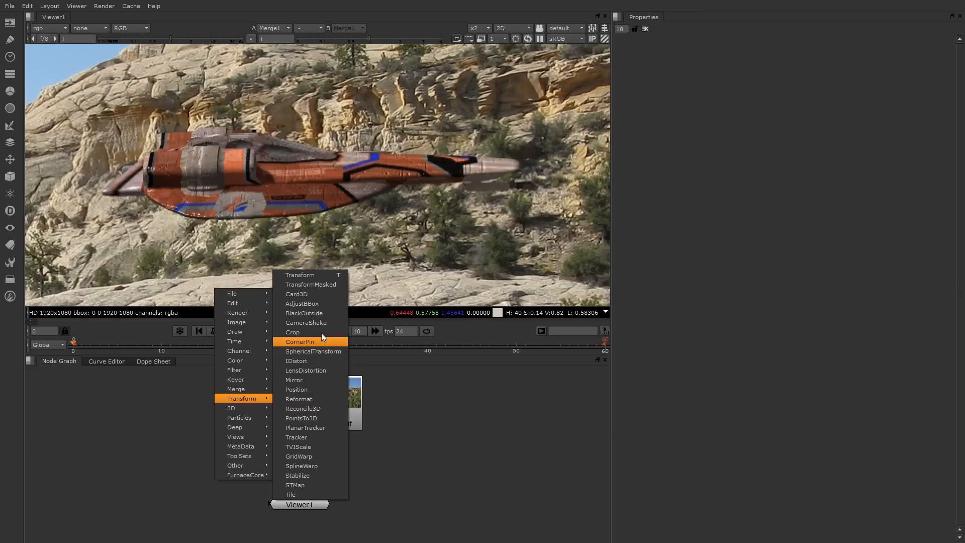
mouse_move(326, 274)
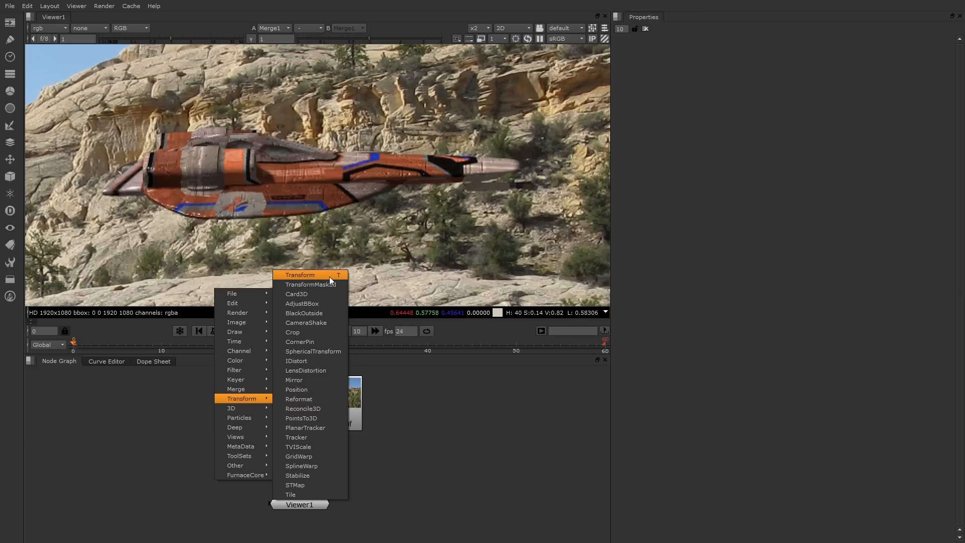
Step: Insert a Transform node between the spaceship Read2 and the merge
click(299, 274)
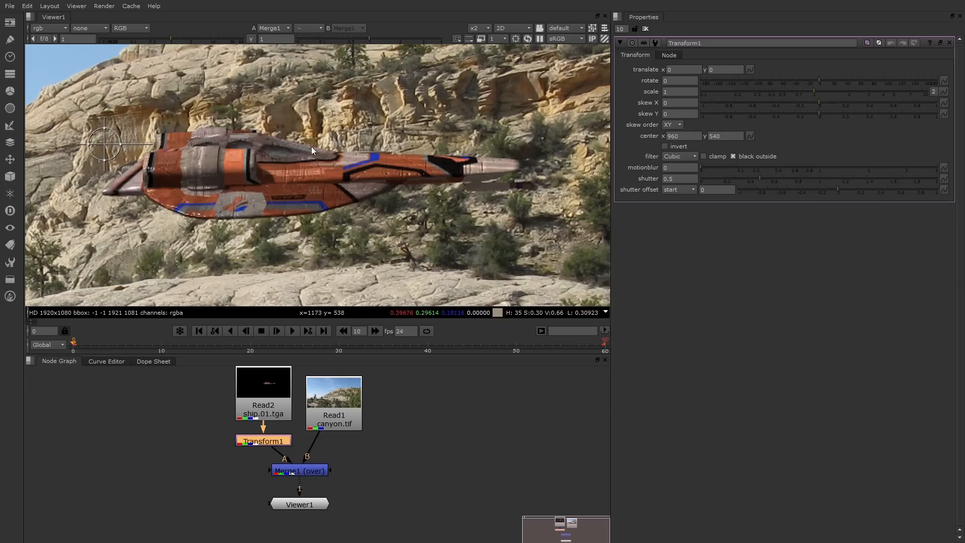
mouse_move(111, 148)
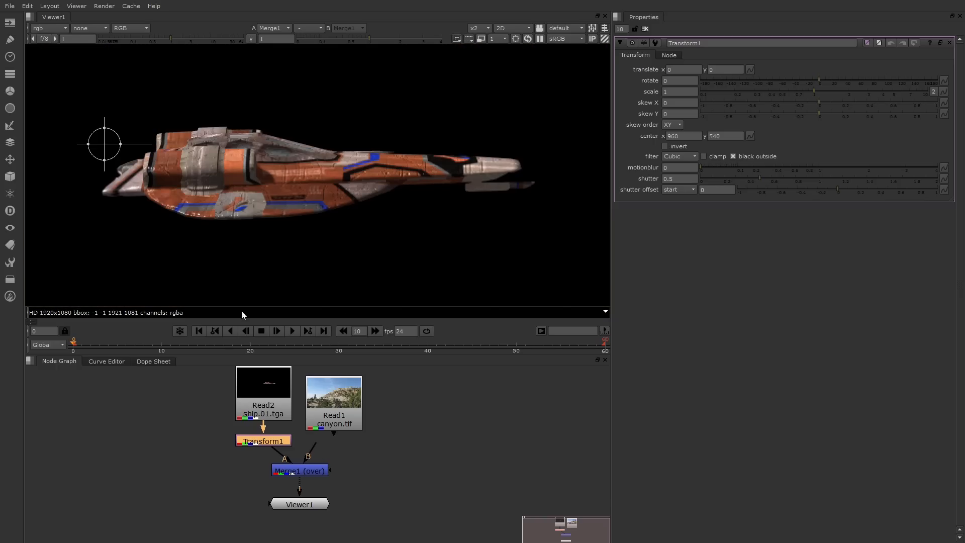
mouse_move(101, 149)
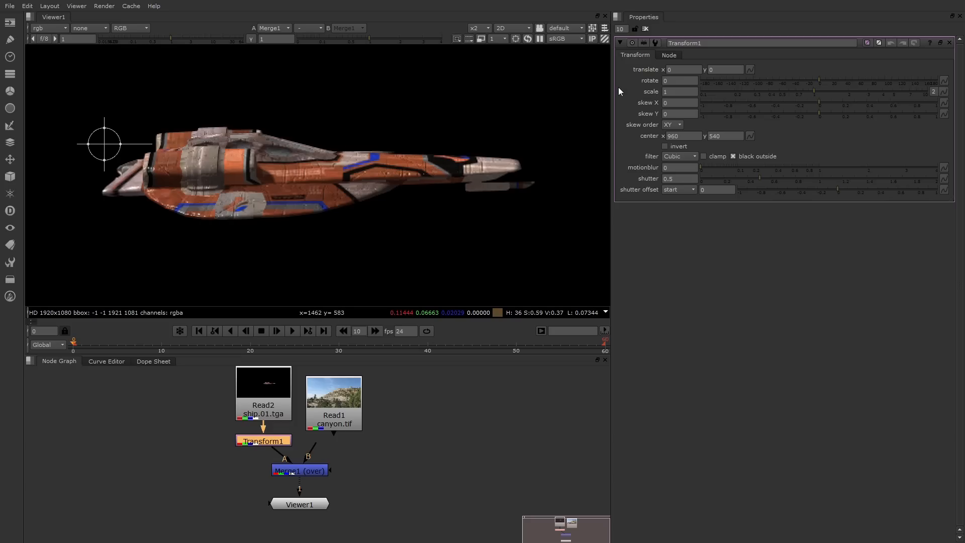
Step: Rotate the ship to -7 degrees, scale to 1.06, and set center to 1100, 500
drag(812, 80, 844, 80)
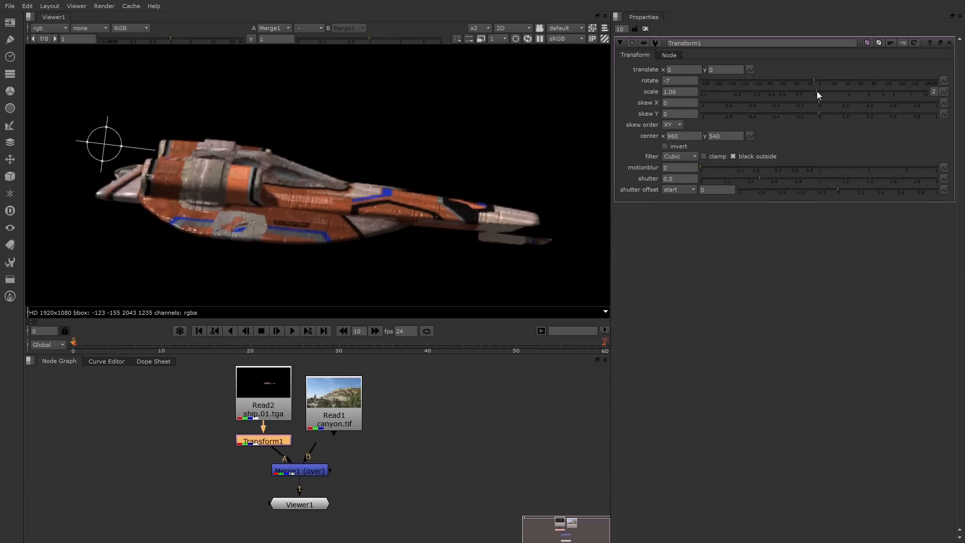
mouse_move(646, 145)
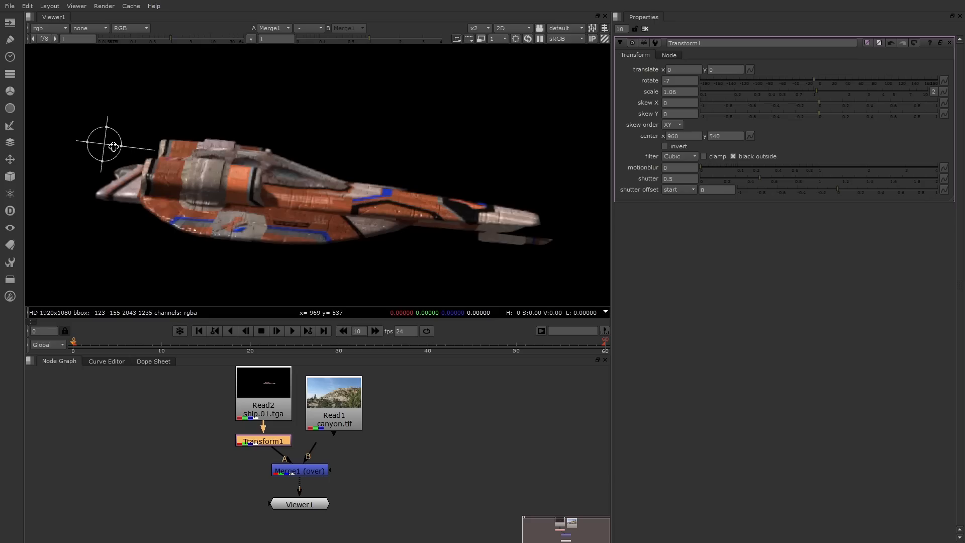
mouse_move(305, 195)
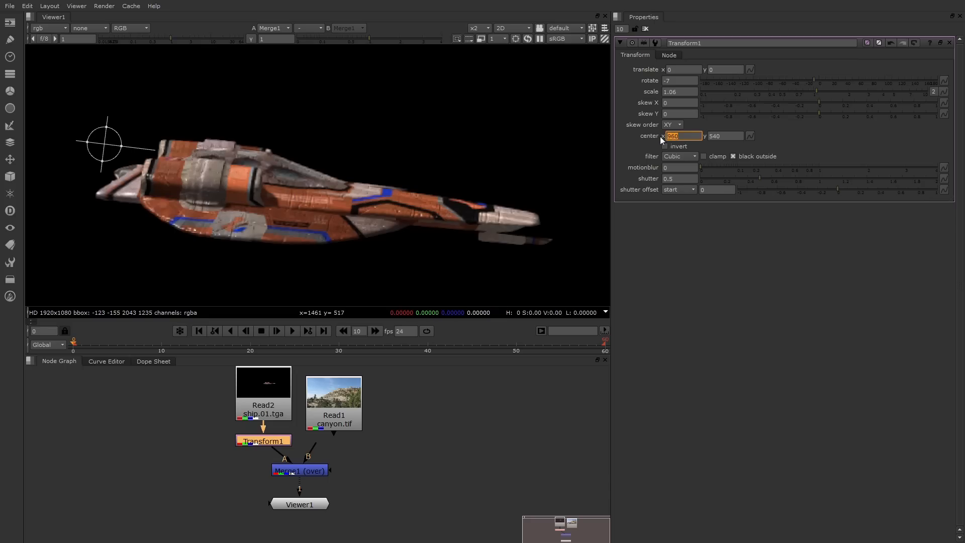
text(1100)
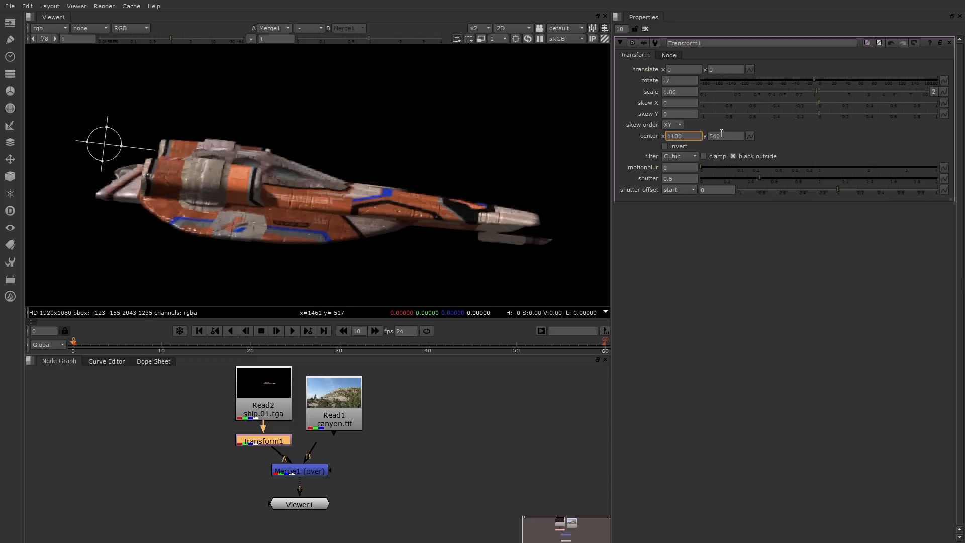
text(500)
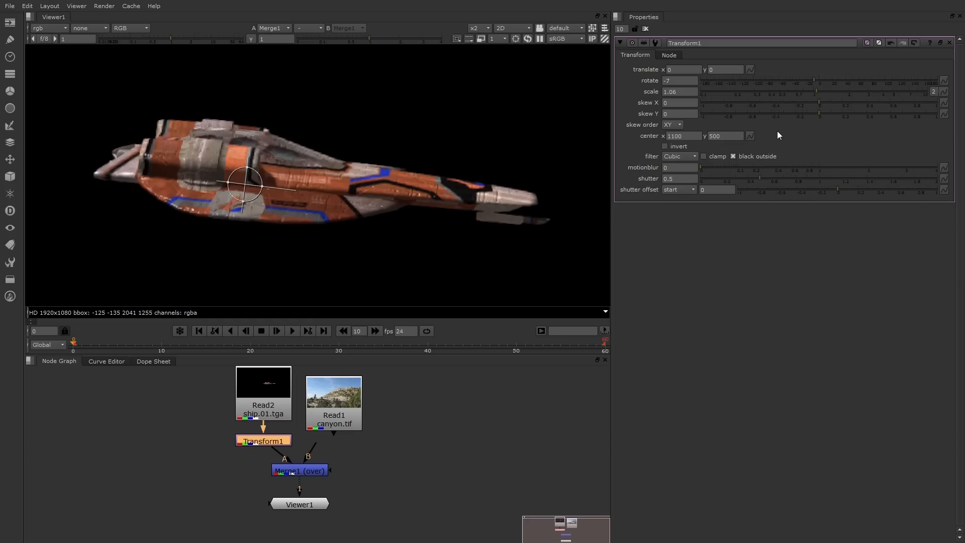
mouse_move(255, 184)
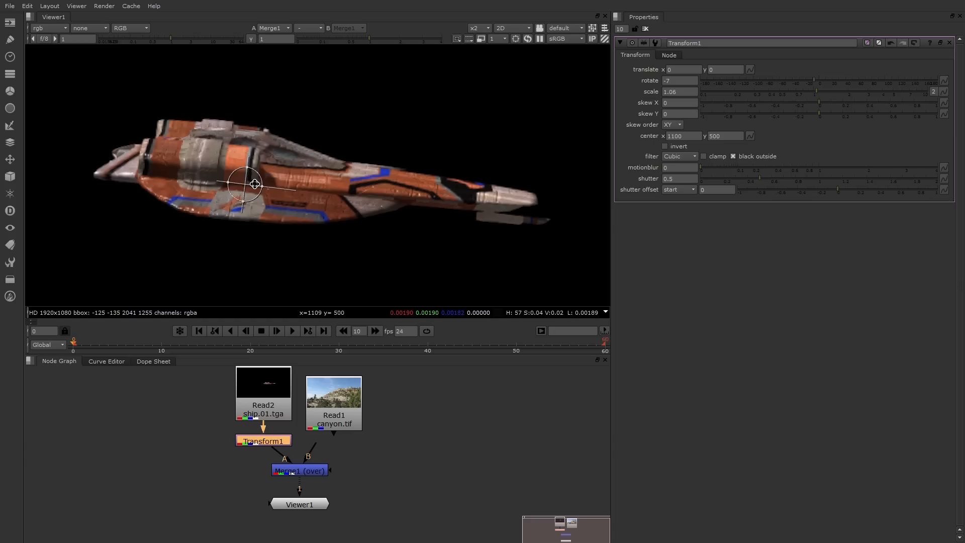
mouse_move(251, 179)
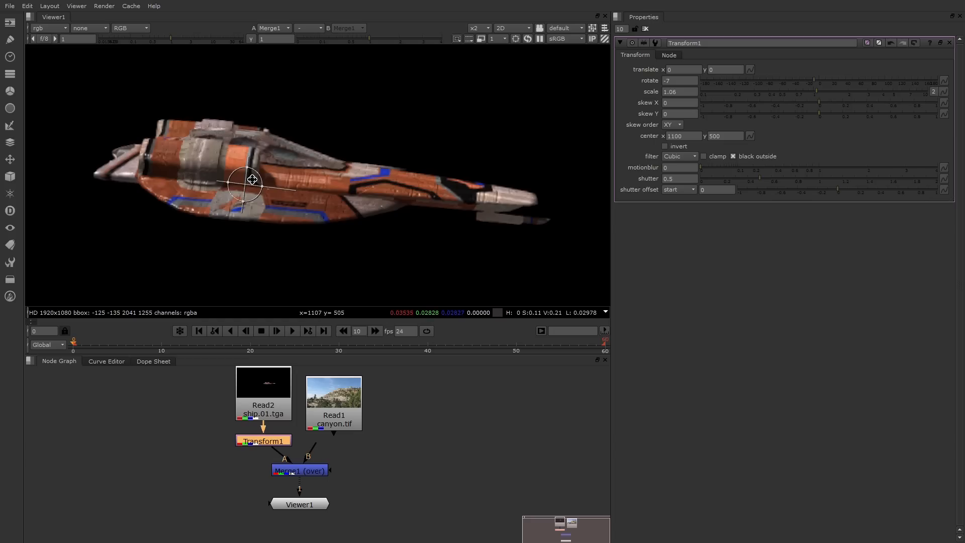
Step: Reset rotation to 0, scale the ship to 1.313 and nudge translate to about 27.5, 11
drag(251, 179, 376, 178)
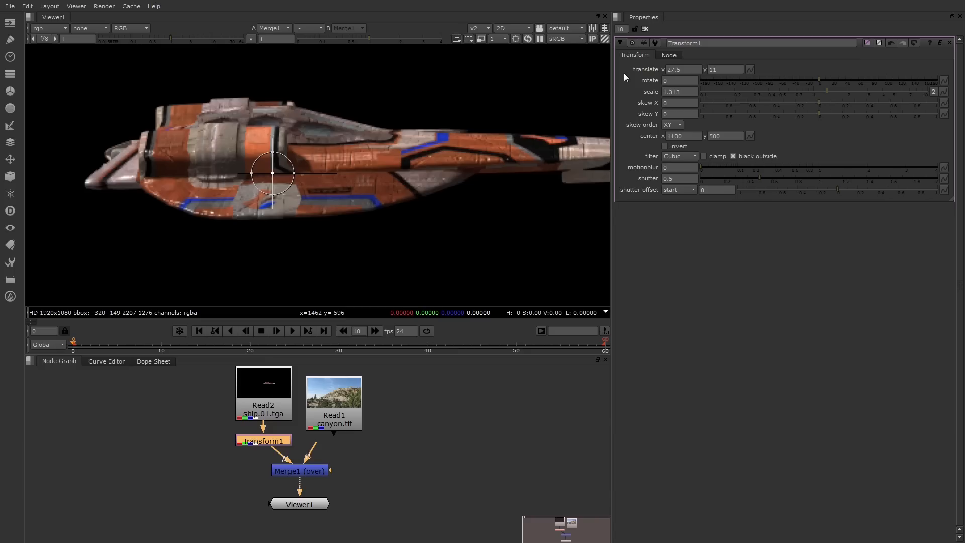
mouse_move(420, 363)
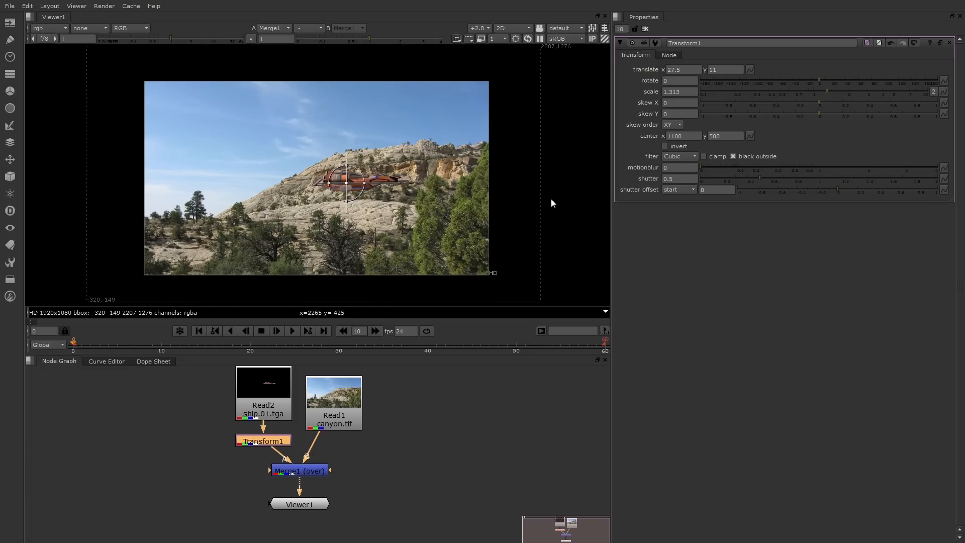
mouse_move(538, 302)
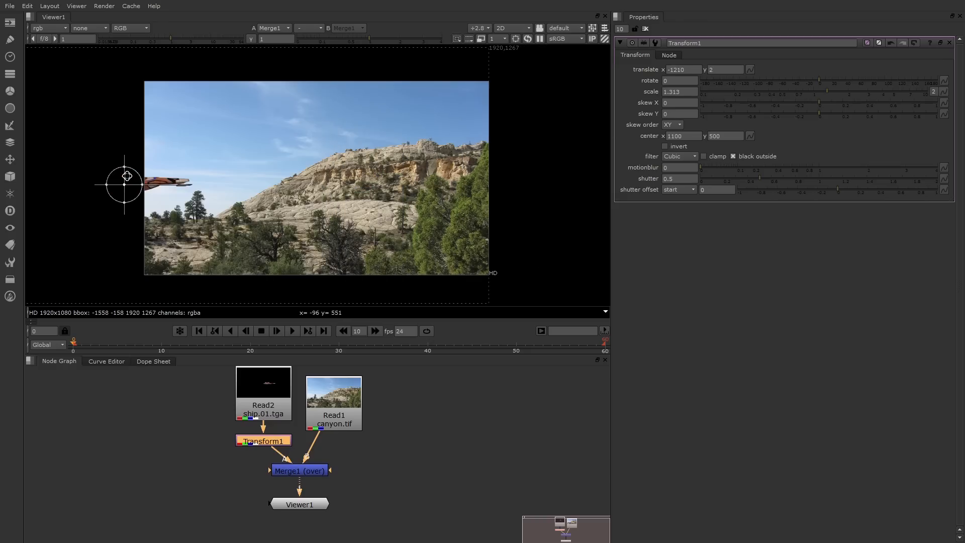
Step: Move the ship into the sky above the ridge, translate about -84, 422
drag(126, 184, 329, 108)
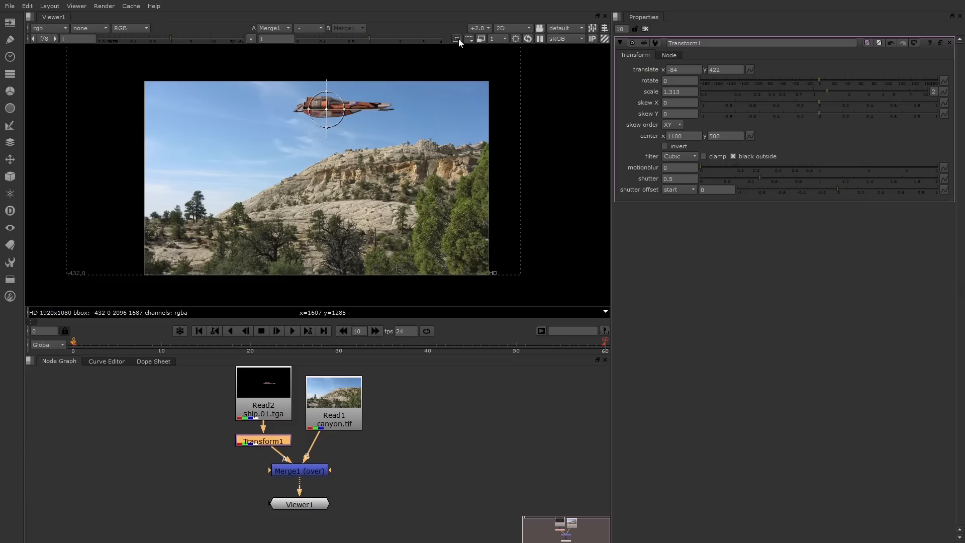
Step: Raise the ship to translate about -92, 492 using the action-safe guide
click(456, 39)
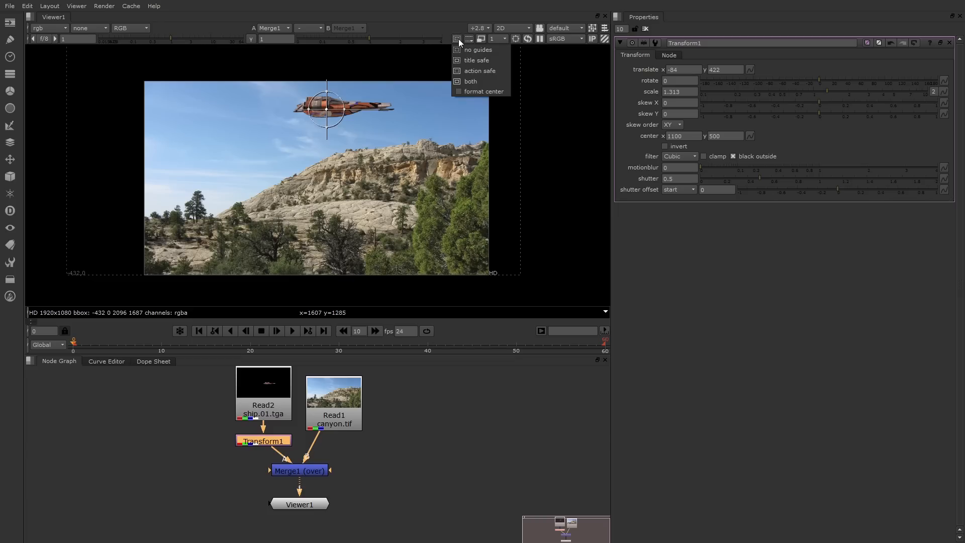
mouse_move(480, 70)
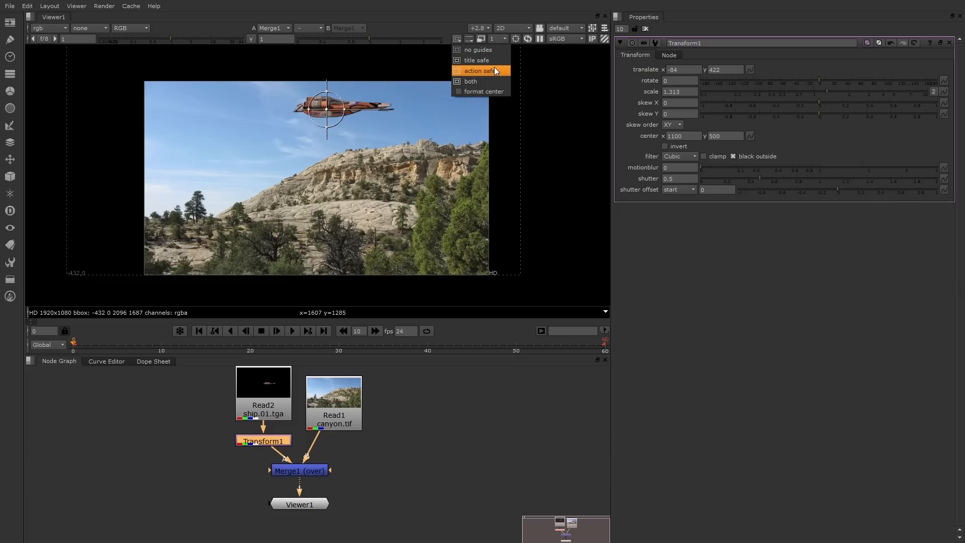
click(480, 71)
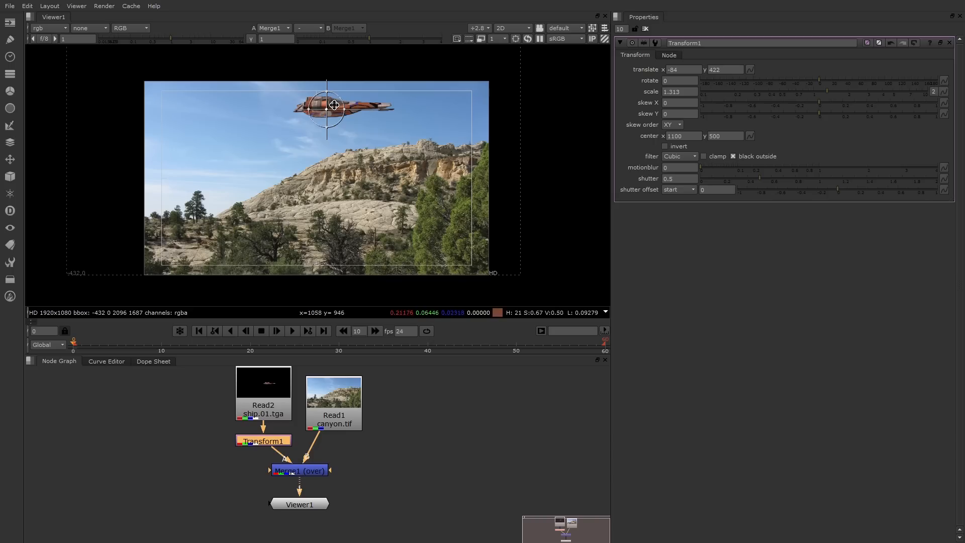
drag(334, 106, 326, 91)
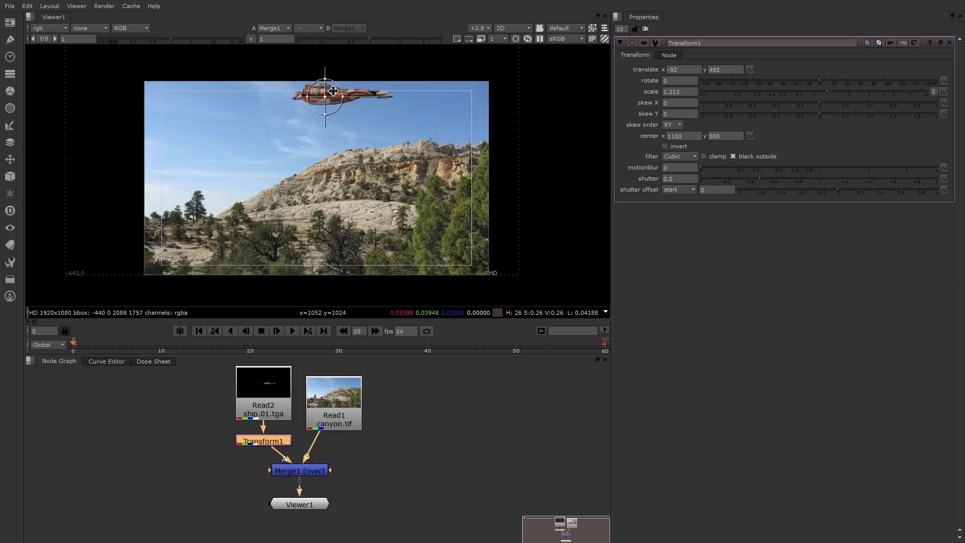
mouse_move(463, 52)
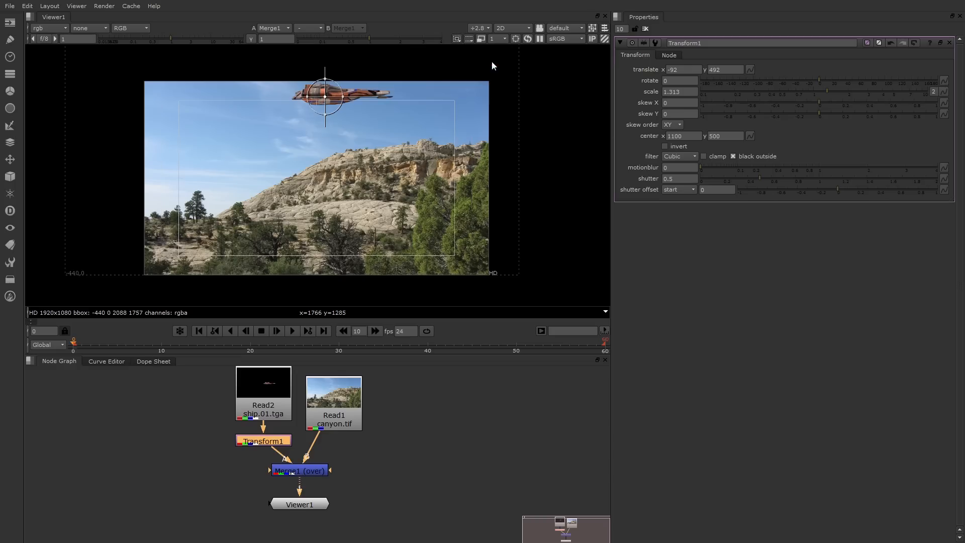
click(457, 38)
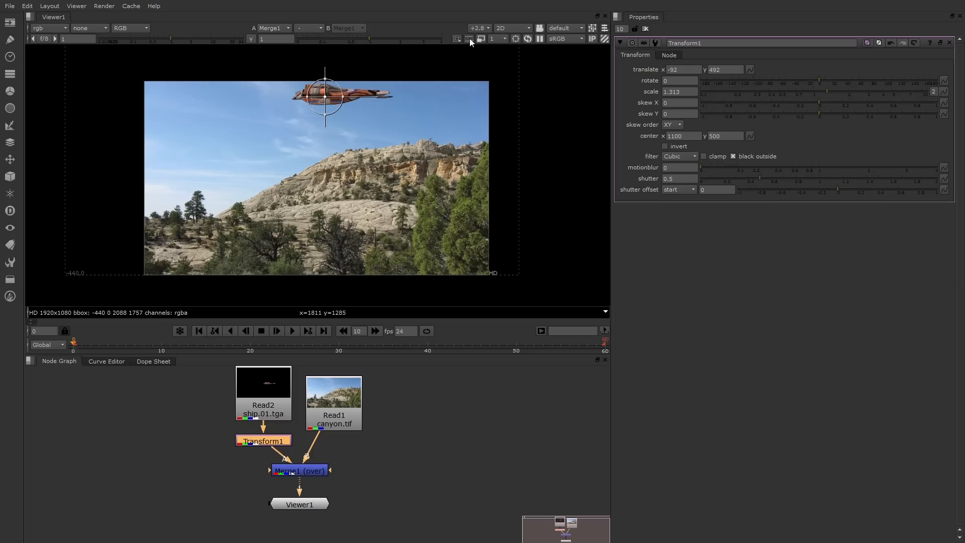
click(469, 38)
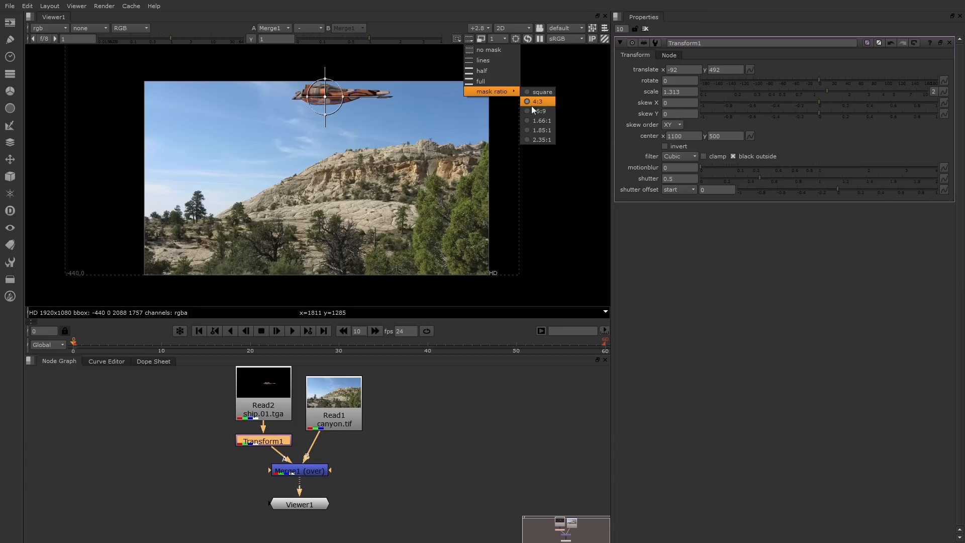
mouse_move(492, 71)
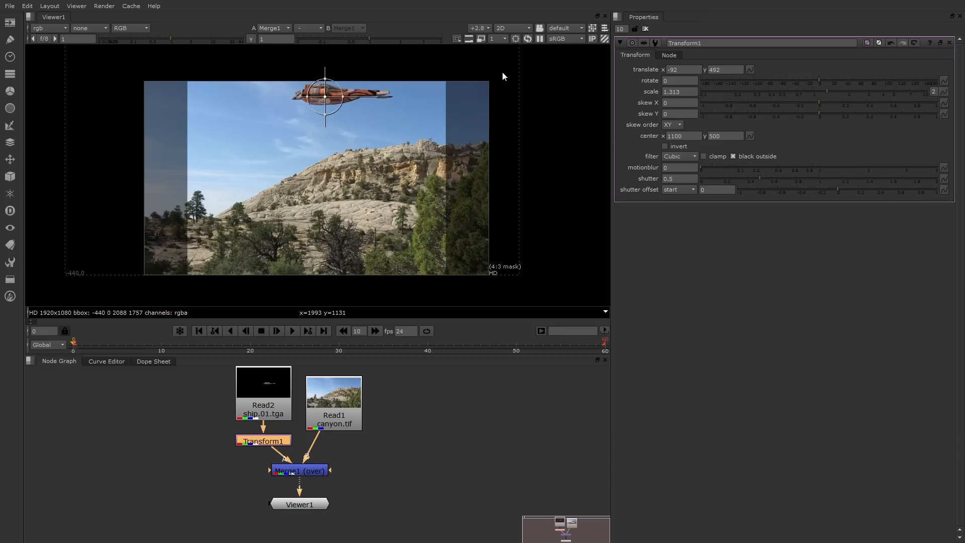
mouse_move(460, 92)
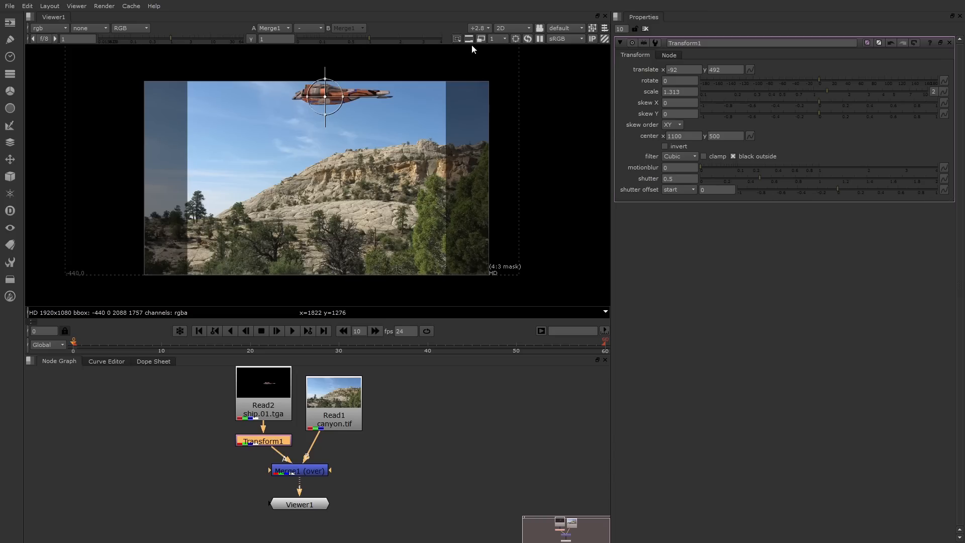
click(481, 39)
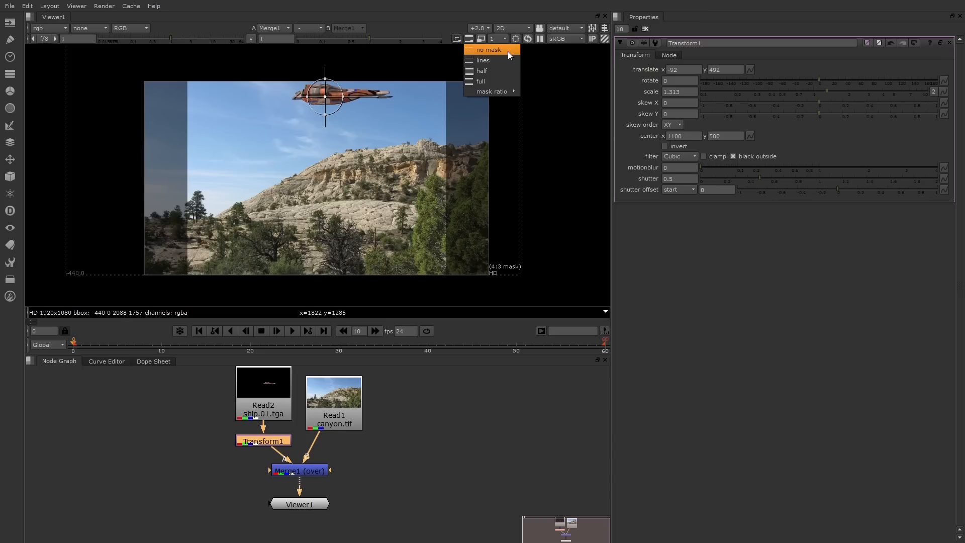
click(487, 49)
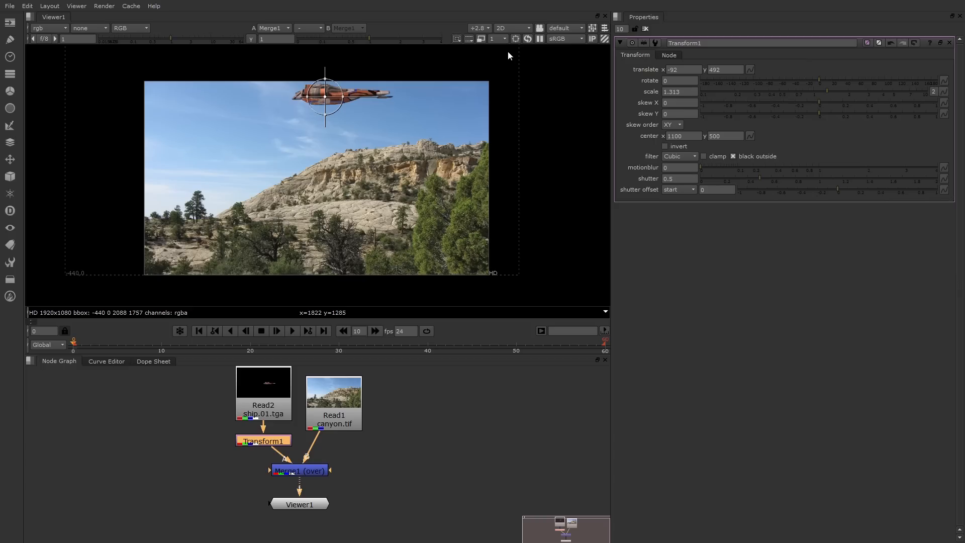
Step: Swap Read1's canyon image for the Sky.jpg cloud photo
click(334, 401)
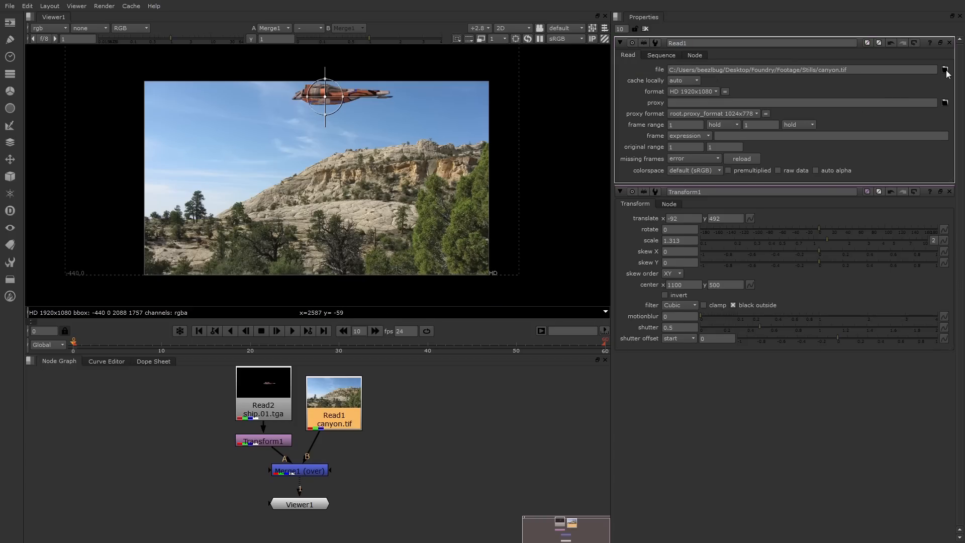
click(945, 69)
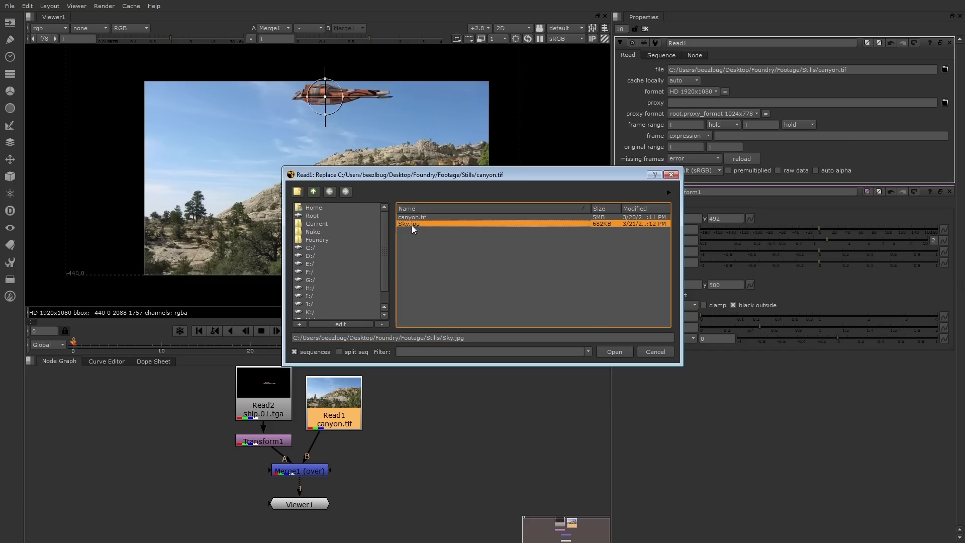
click(614, 351)
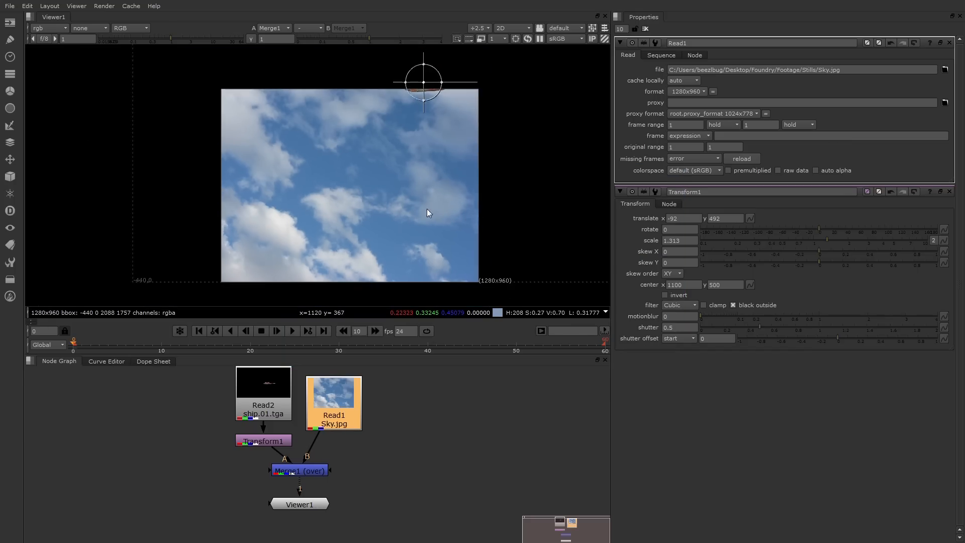
scroll(down, 3)
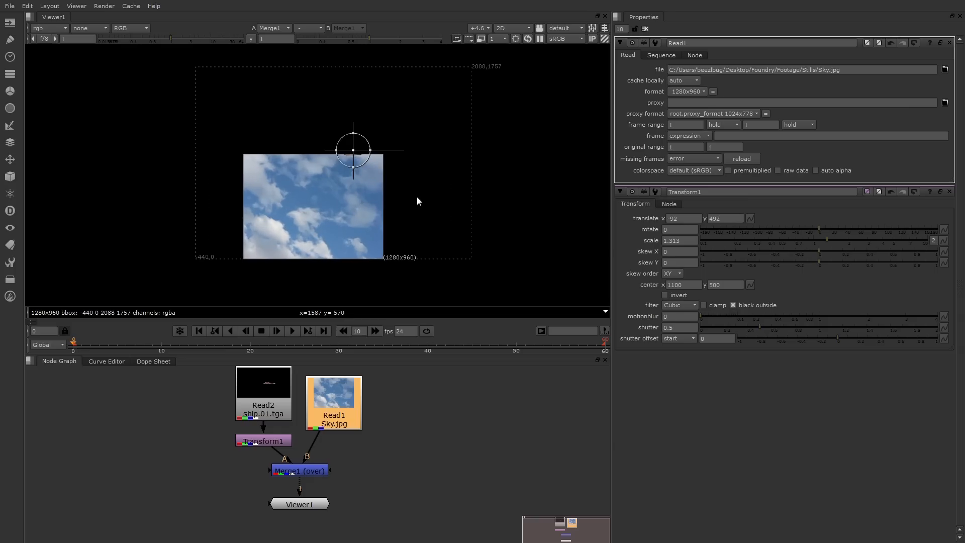
mouse_move(376, 340)
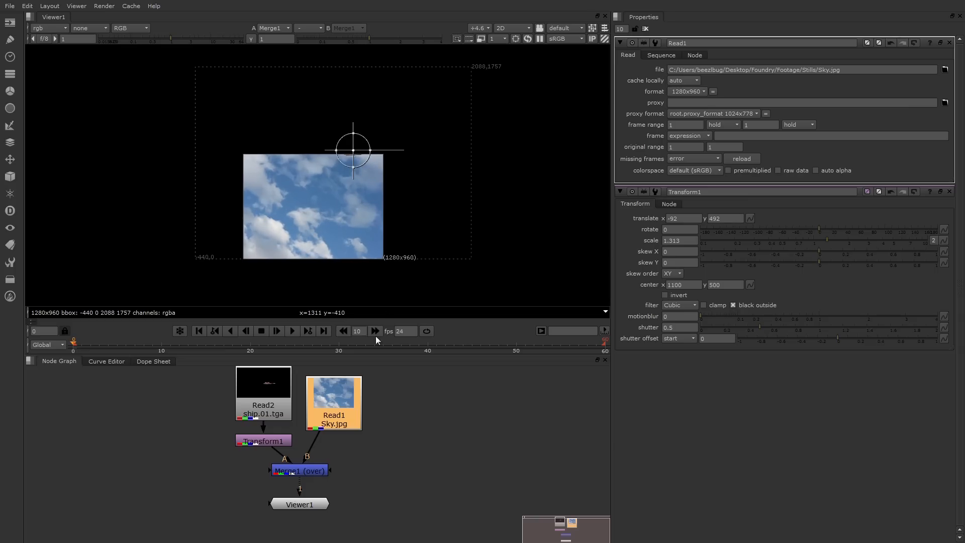
Step: Add a Reformat node after the Sky.jpg read and delete Transform1
right_click(313, 391)
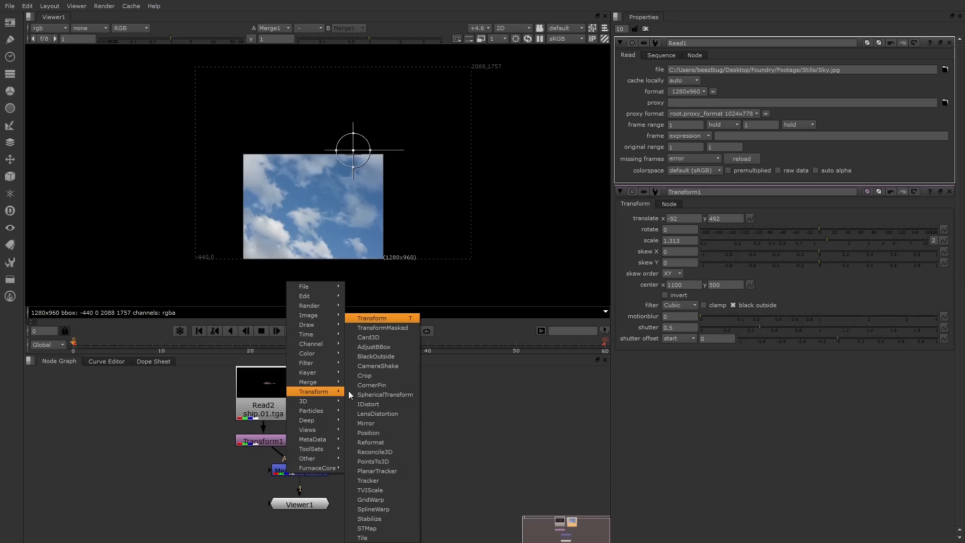
mouse_move(370, 442)
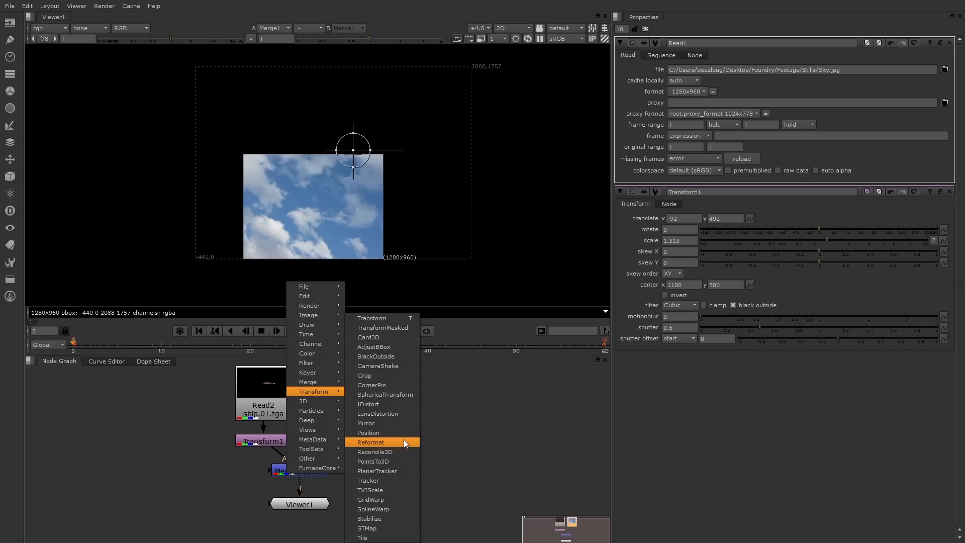
click(370, 441)
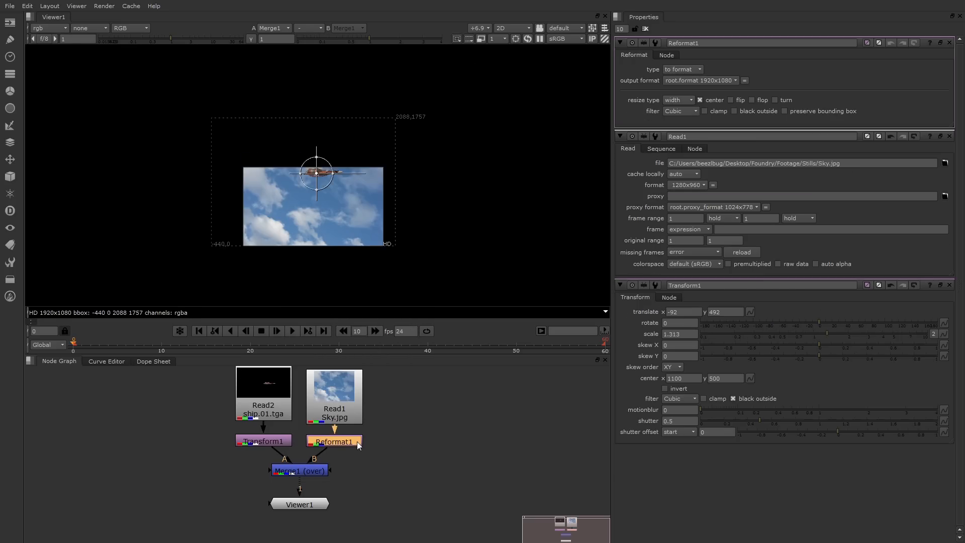
mouse_move(293, 447)
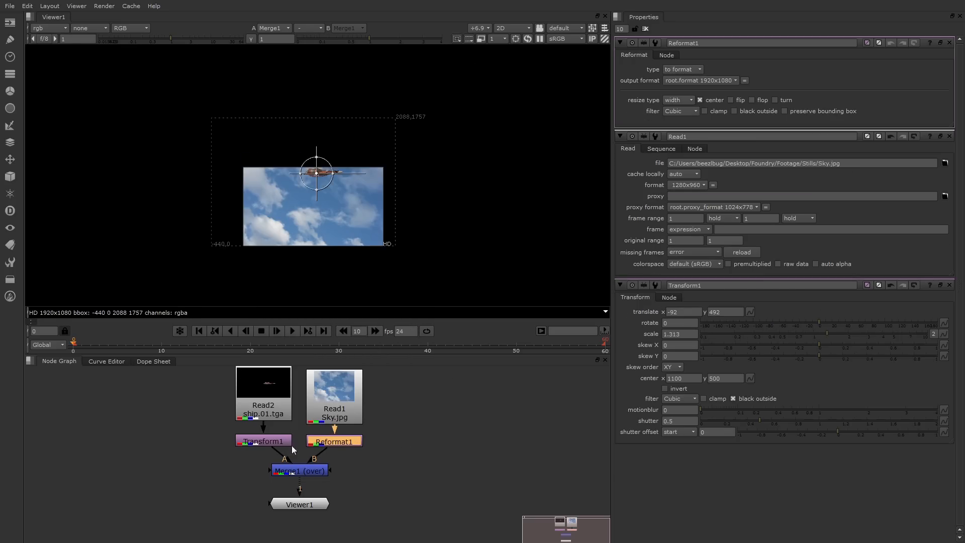
mouse_move(274, 283)
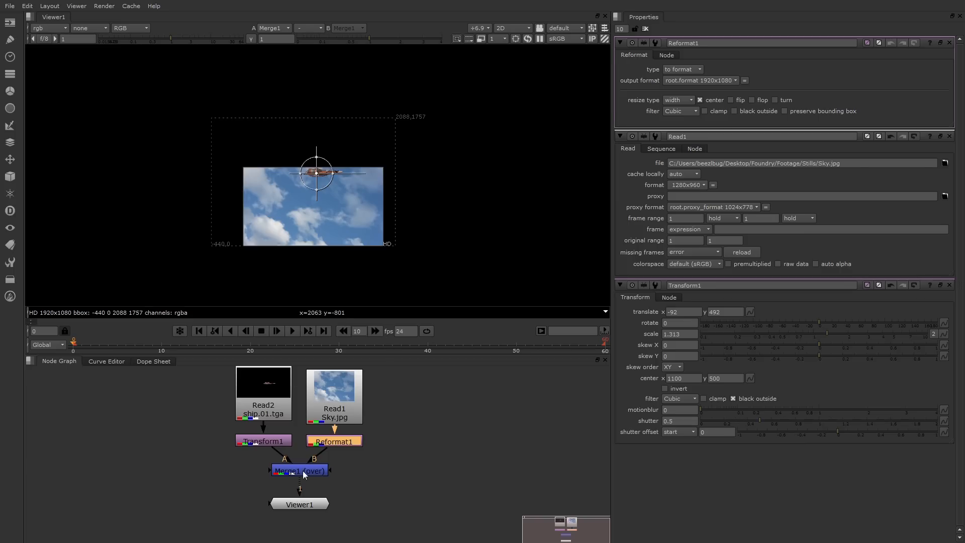
click(263, 440)
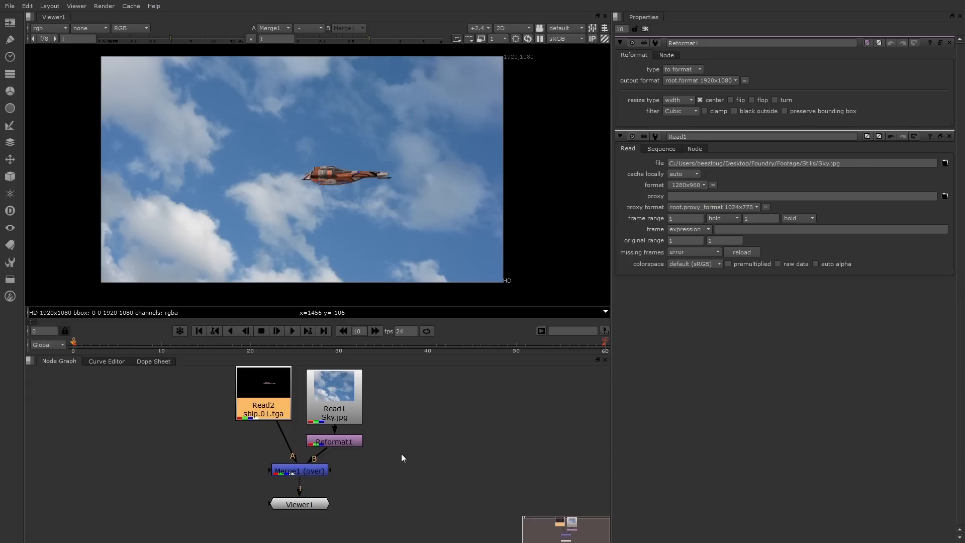
mouse_move(489, 277)
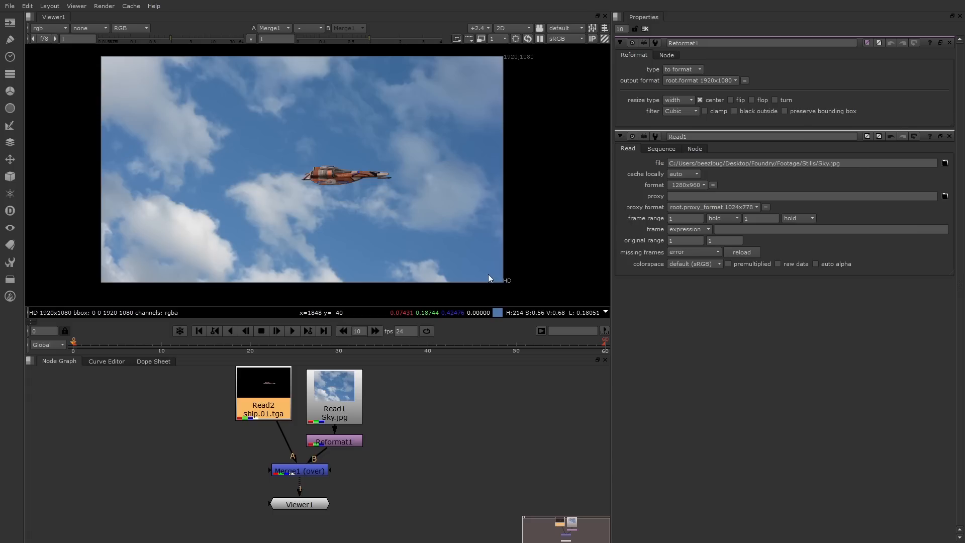
mouse_move(486, 281)
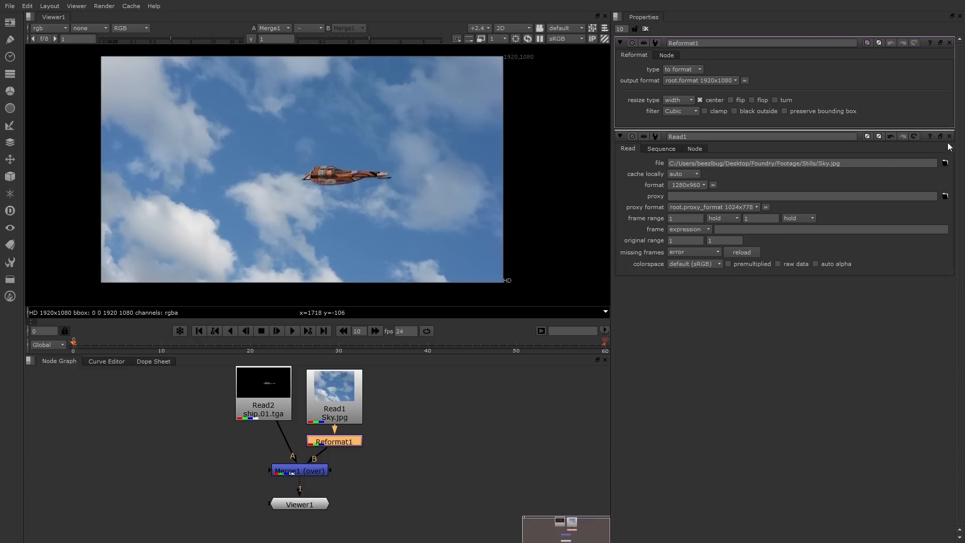
Step: Close Read1's properties and set Reformat1's resize type to distort
click(949, 137)
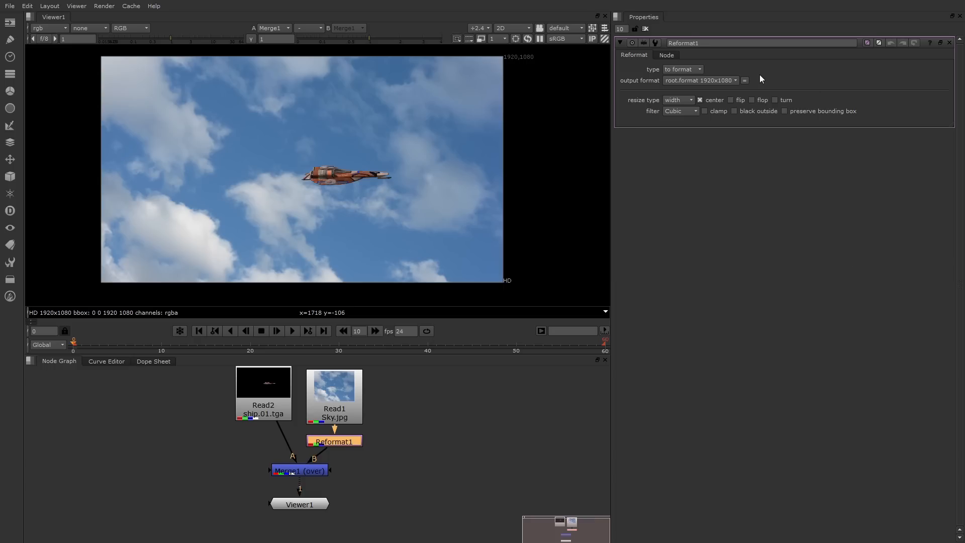
mouse_move(655, 97)
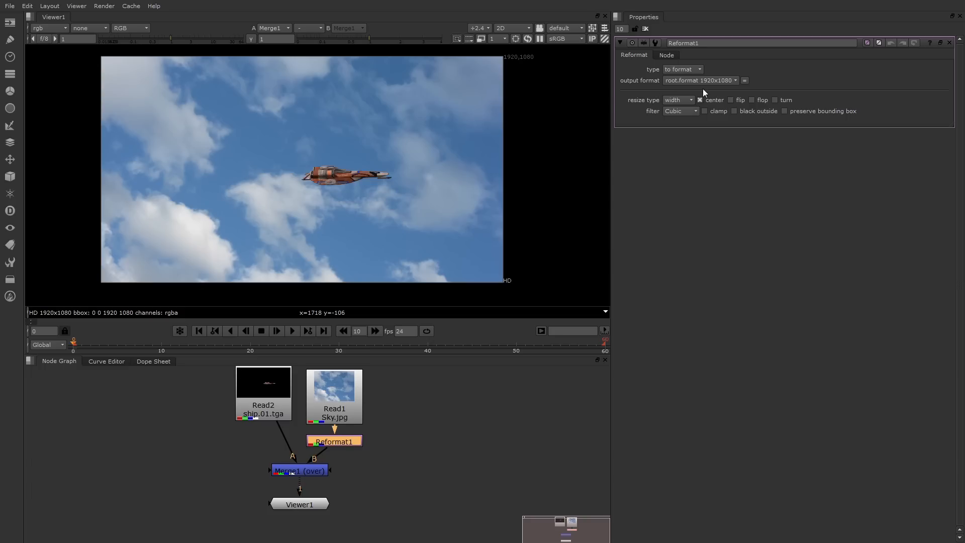
mouse_move(632, 115)
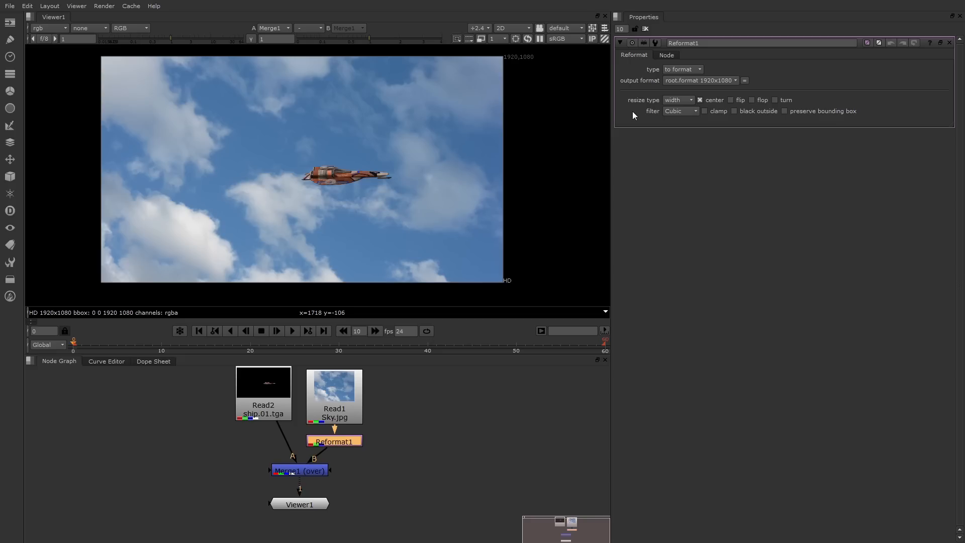
click(699, 100)
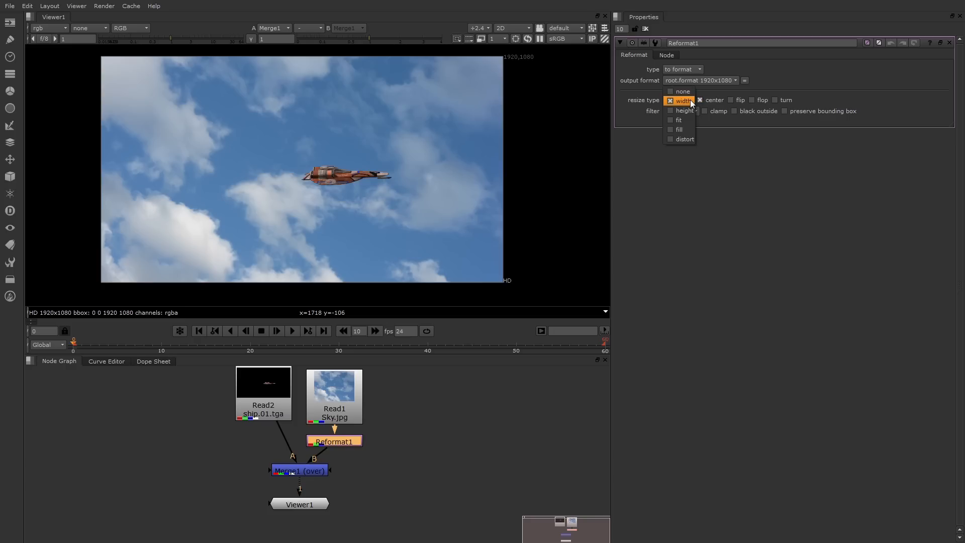
click(685, 139)
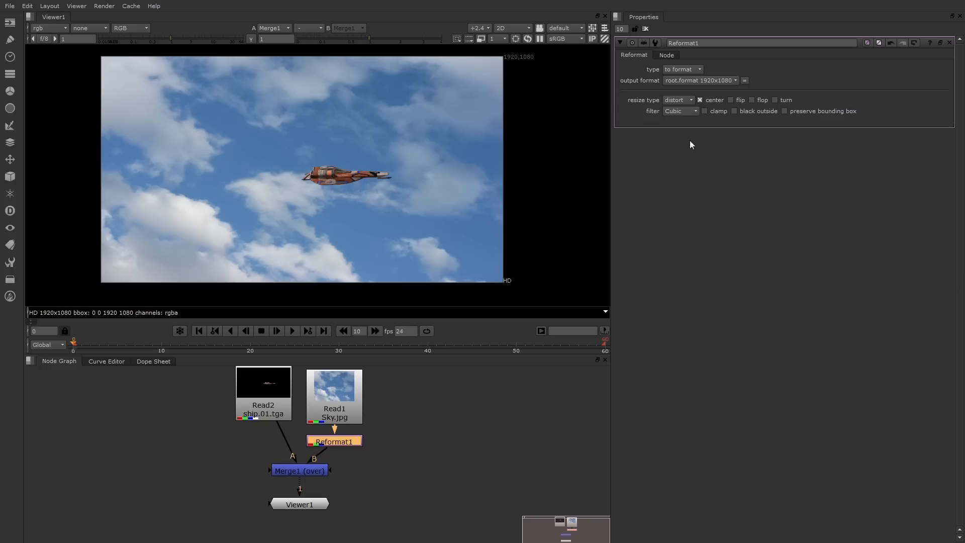